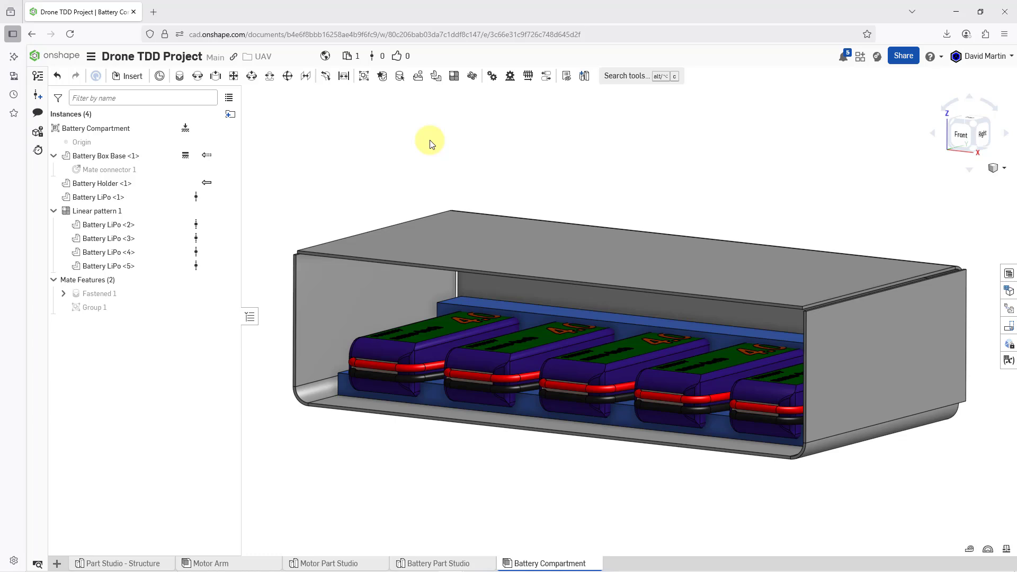
{"action": "mouse_move", "coordinate": [436, 148]}
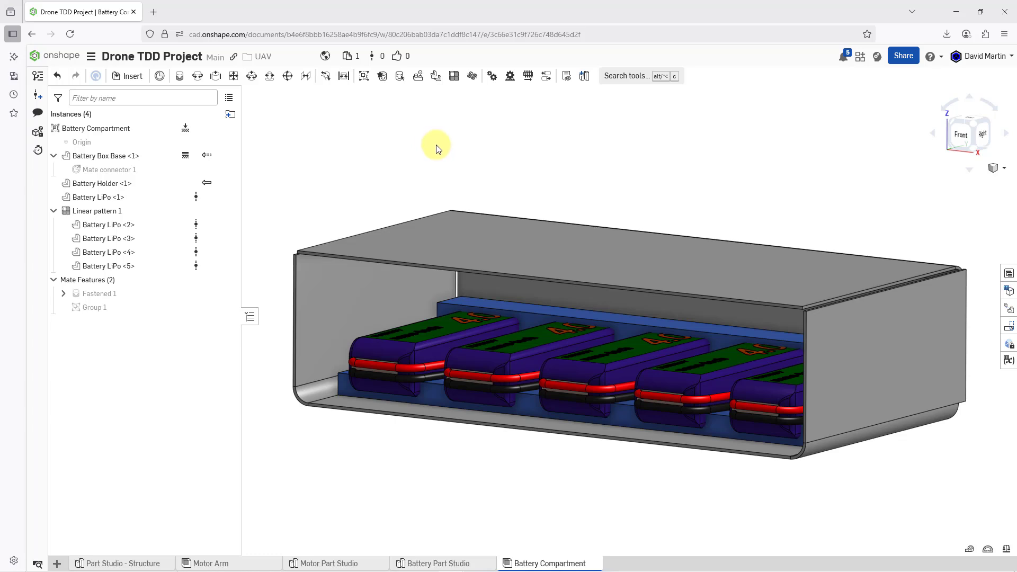
Step: Edit Battery Part Studio in a new Batteries context and hide Battery Box Base
{"action": "right_click", "coordinate": [98, 183]}
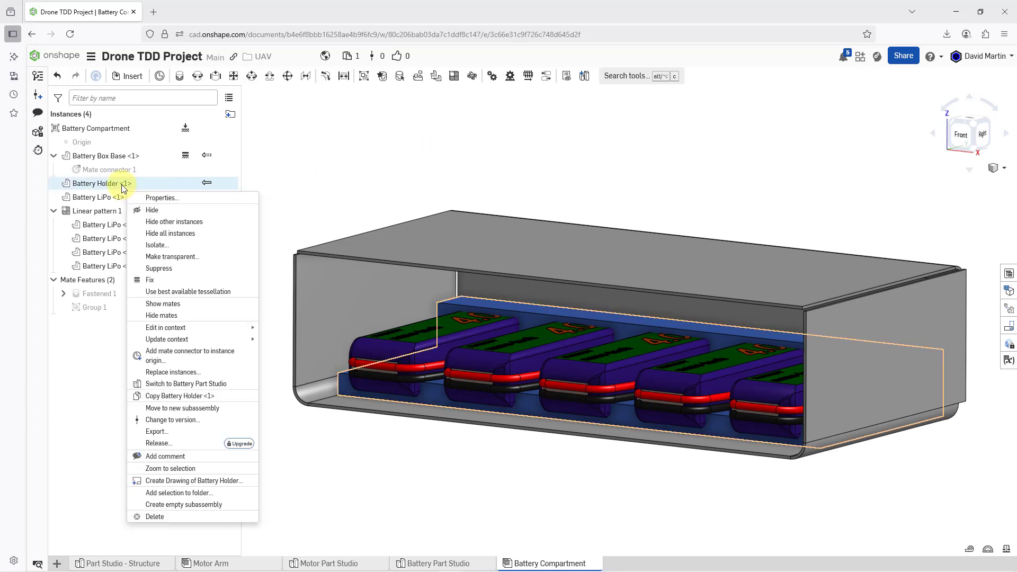
{"action": "mouse_move", "coordinate": [171, 287]}
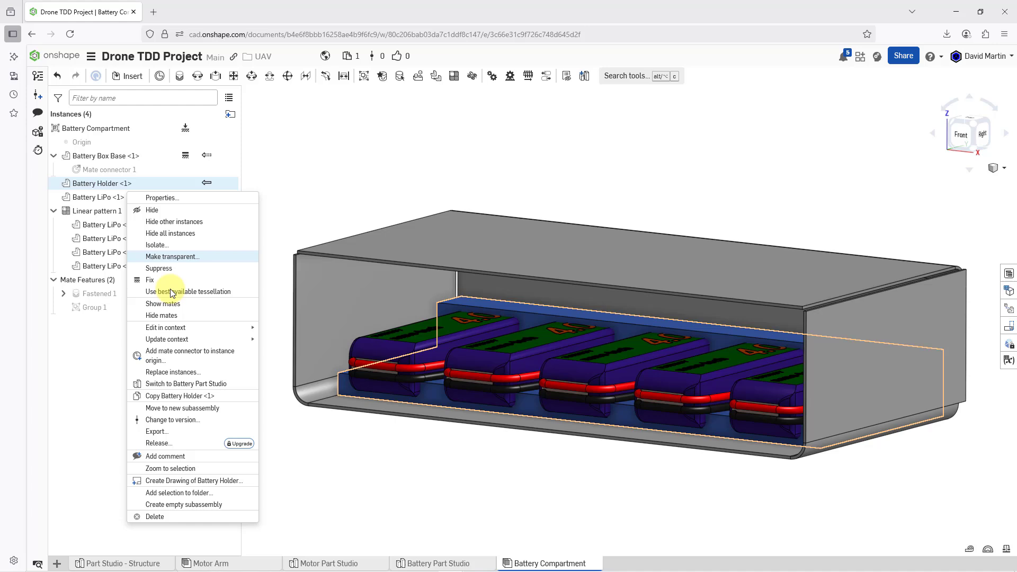
{"action": "mouse_move", "coordinate": [165, 328]}
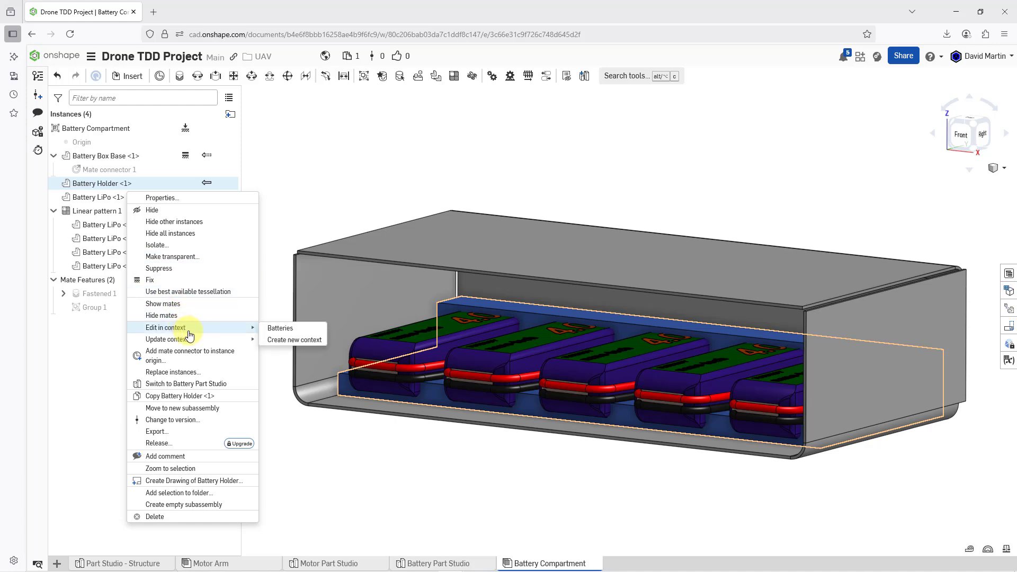
{"action": "mouse_move", "coordinate": [260, 334]}
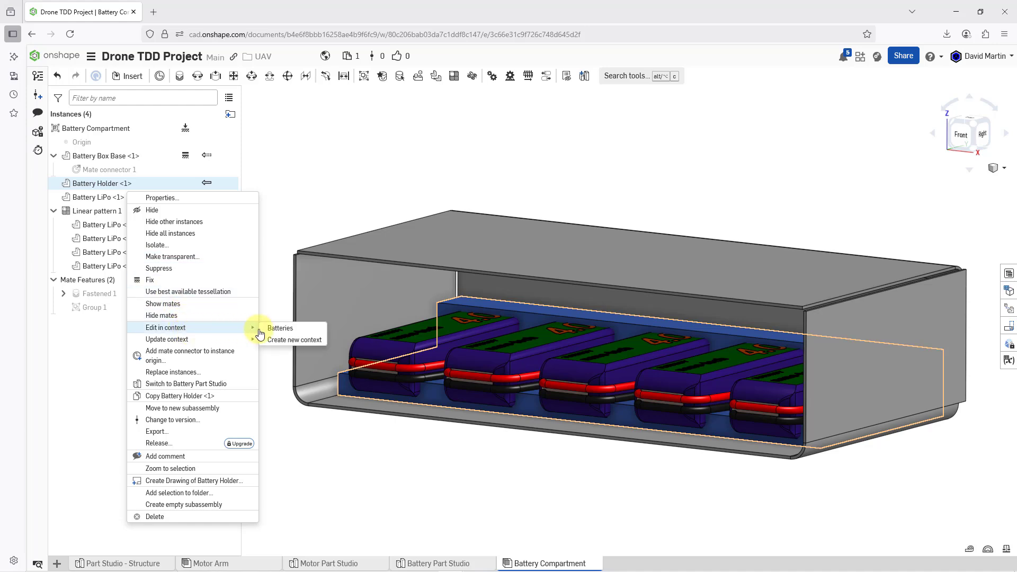
{"action": "mouse_move", "coordinate": [303, 340]}
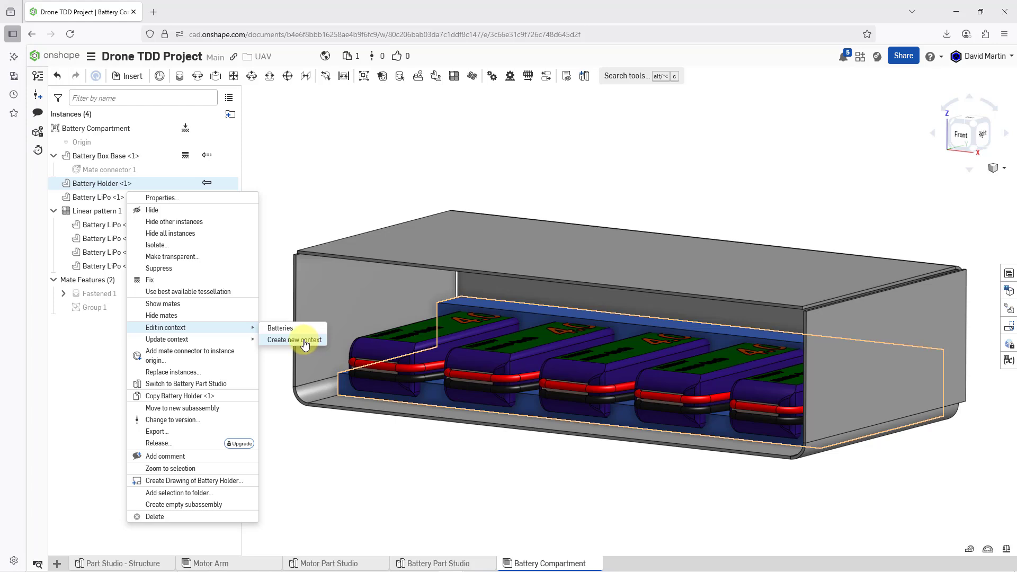
{"action": "mouse_move", "coordinate": [279, 329]}
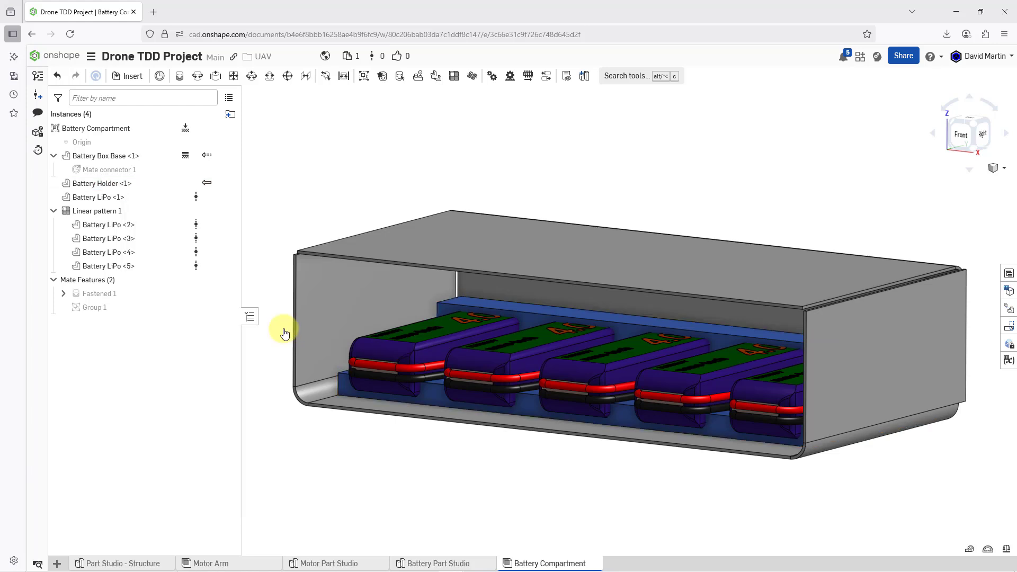
{"action": "left_click", "coordinate": [438, 564]}
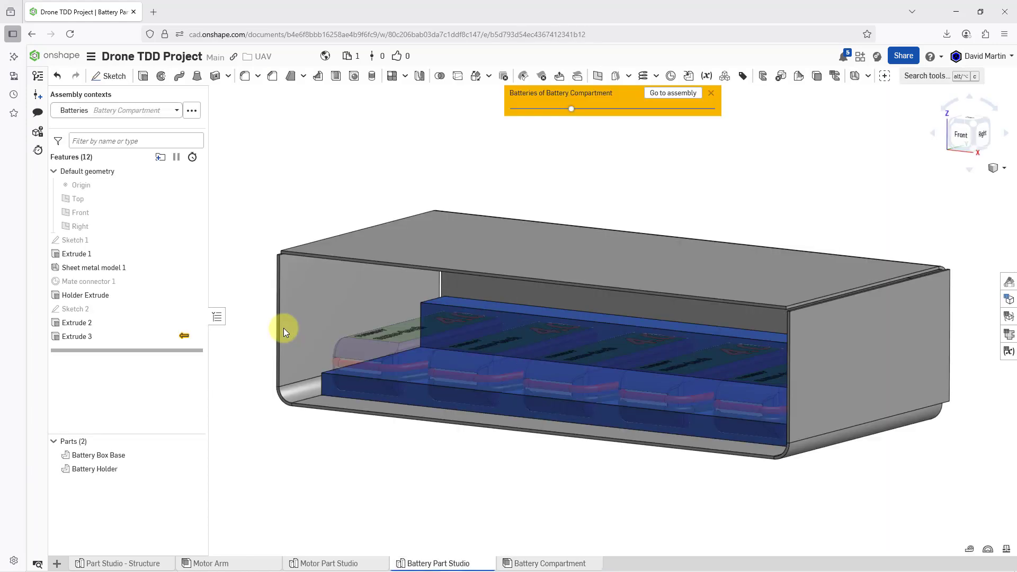
{"action": "mouse_move", "coordinate": [232, 327]}
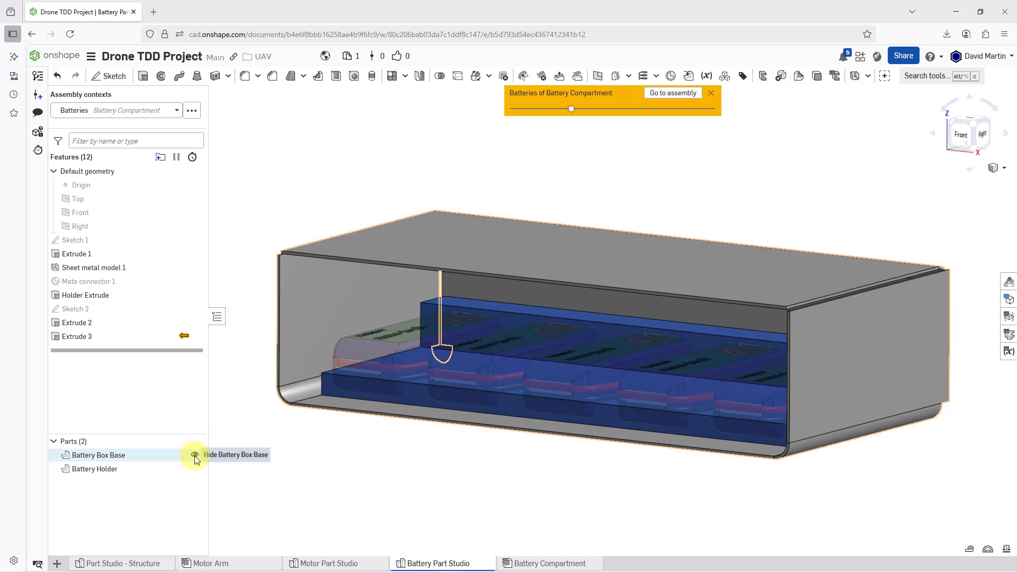
{"action": "left_click", "coordinate": [193, 454]}
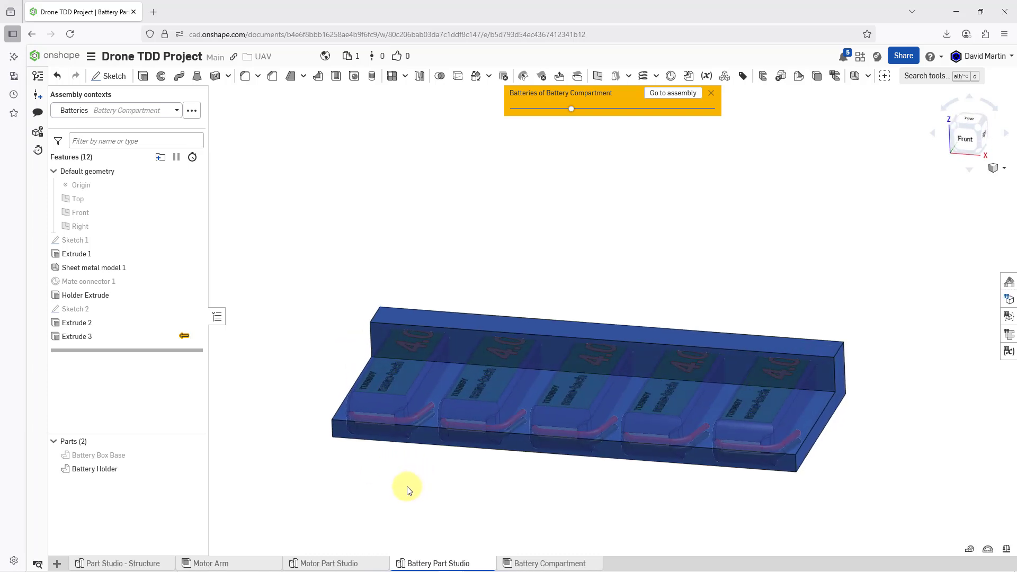
{"action": "mouse_move", "coordinate": [513, 518]}
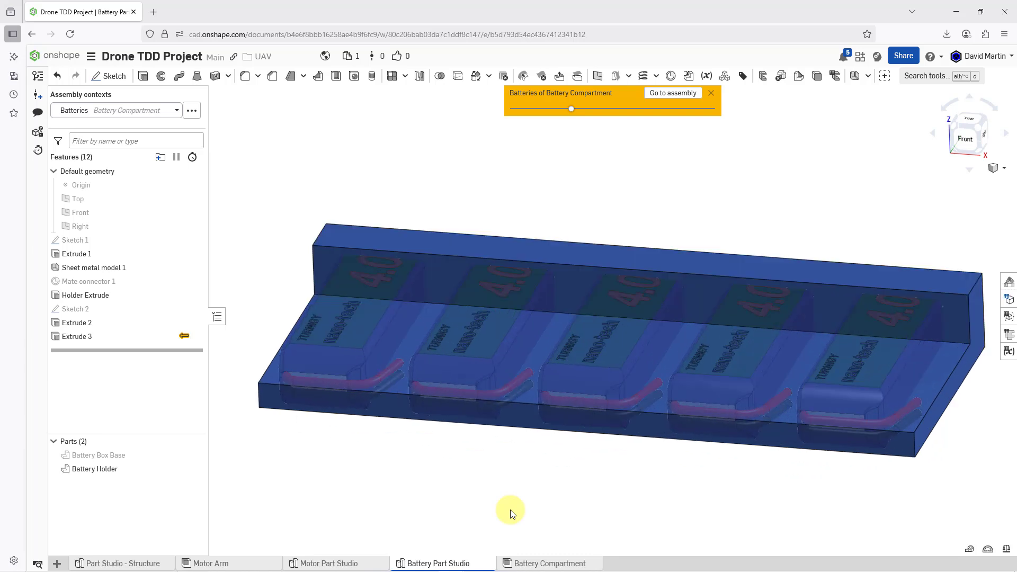
{"action": "mouse_move", "coordinate": [289, 471]}
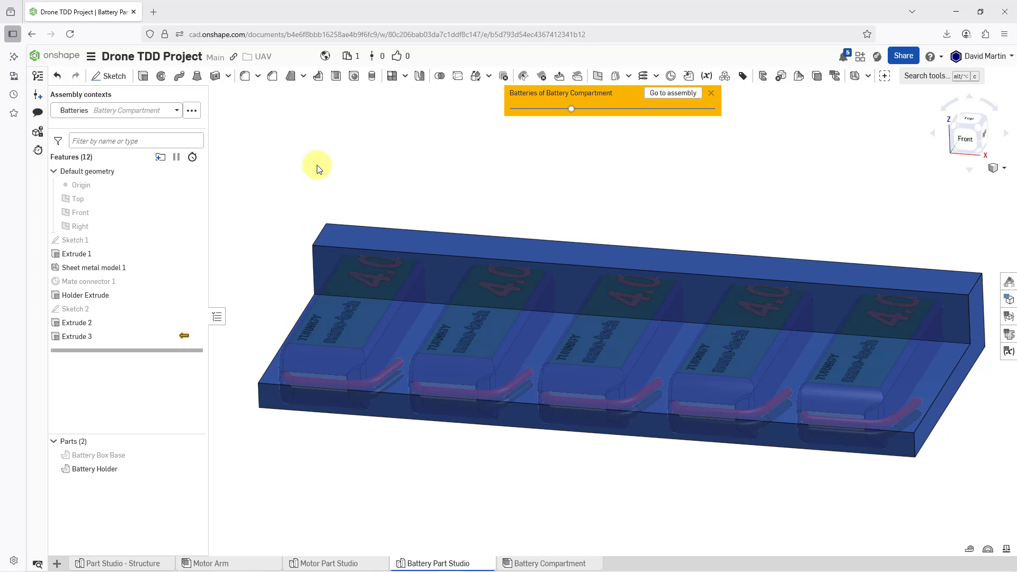
{"action": "mouse_move", "coordinate": [446, 76]}
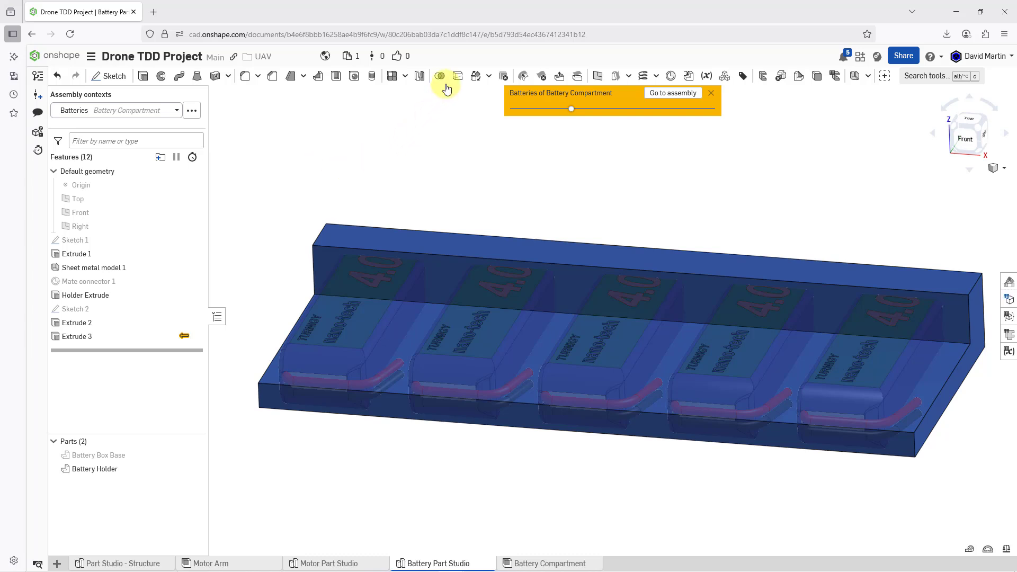
{"action": "mouse_move", "coordinate": [440, 76]}
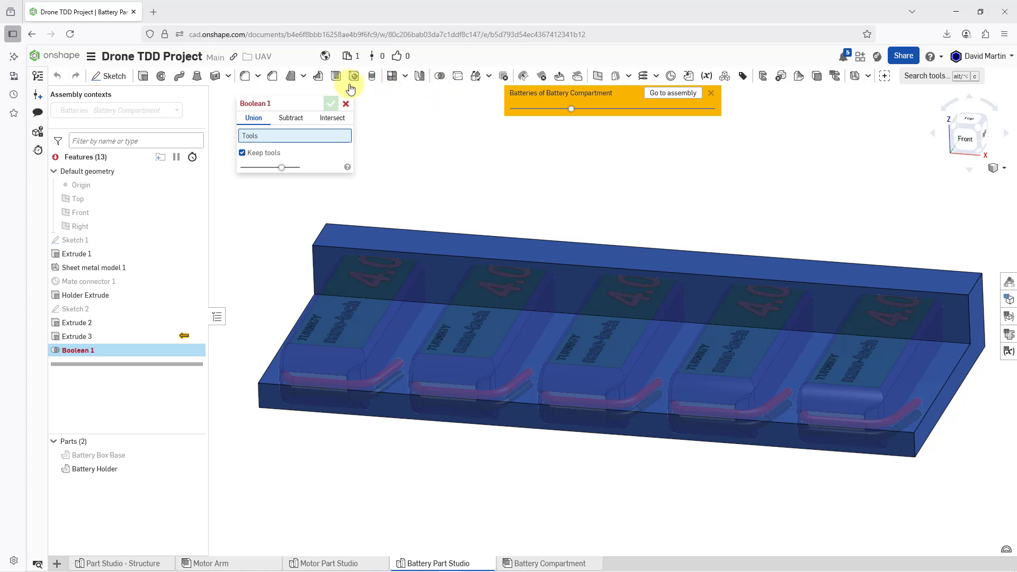
{"action": "mouse_move", "coordinate": [412, 144]}
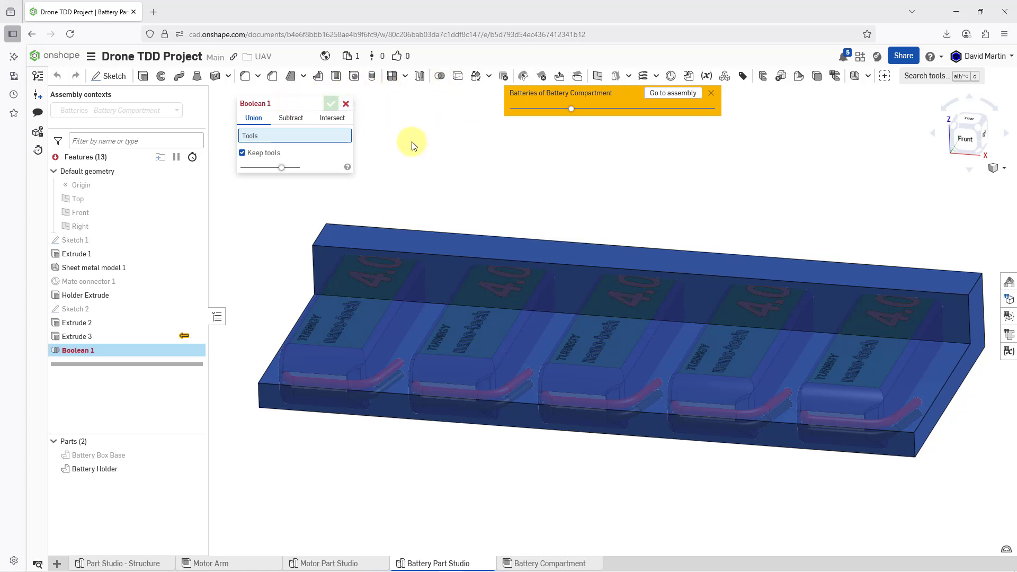
{"action": "mouse_move", "coordinate": [262, 127]}
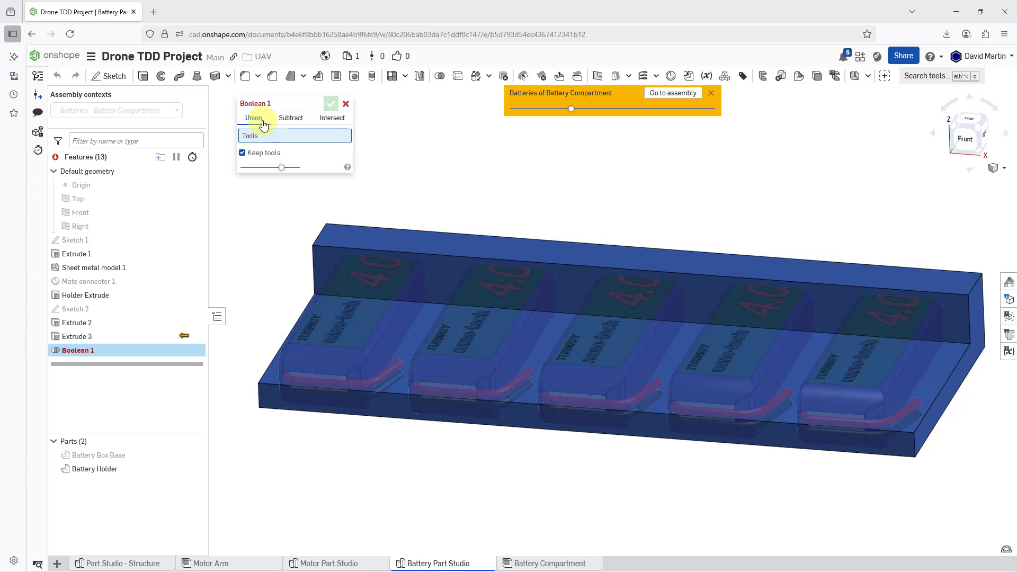
{"action": "mouse_move", "coordinate": [291, 118]}
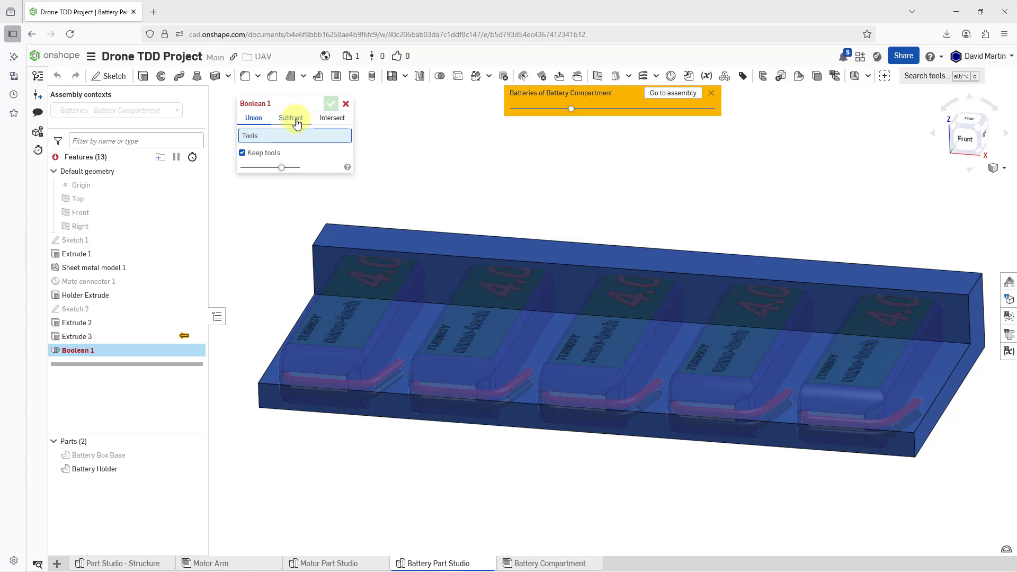
{"action": "mouse_move", "coordinate": [332, 118]}
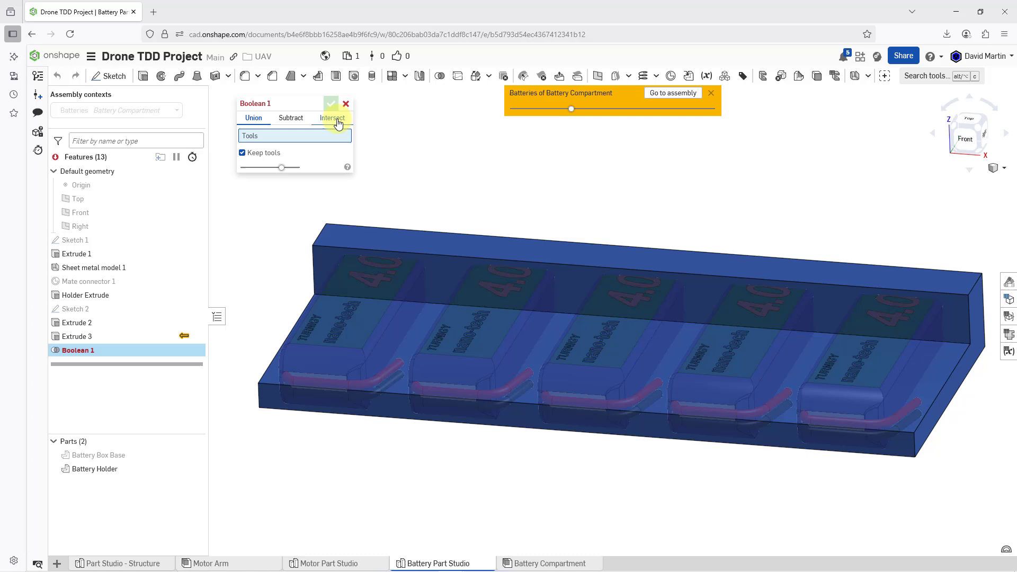
{"action": "mouse_move", "coordinate": [296, 122]}
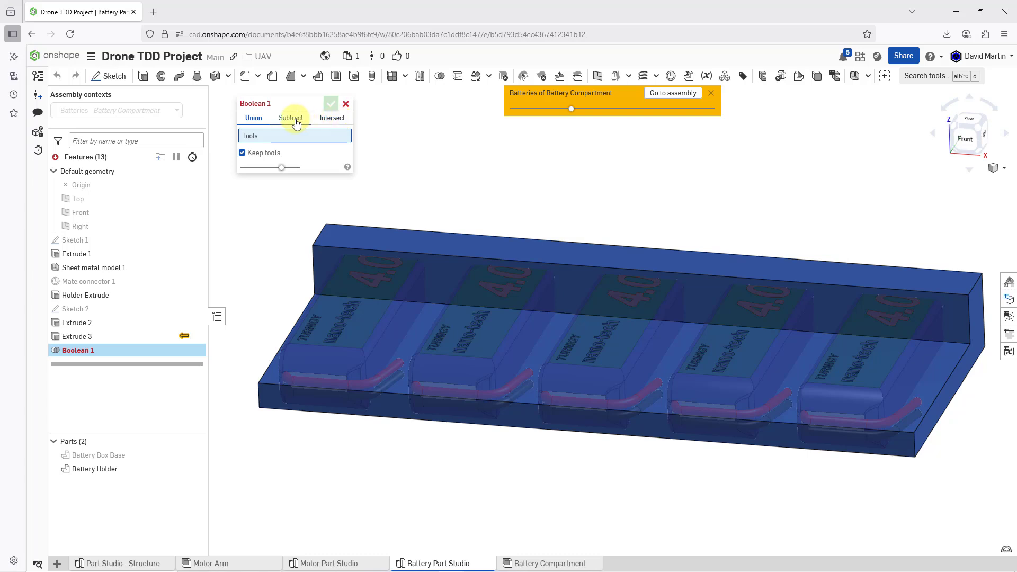
Step: Start Boolean 1 and switch it to Subtract
{"action": "left_click", "coordinate": [291, 119]}
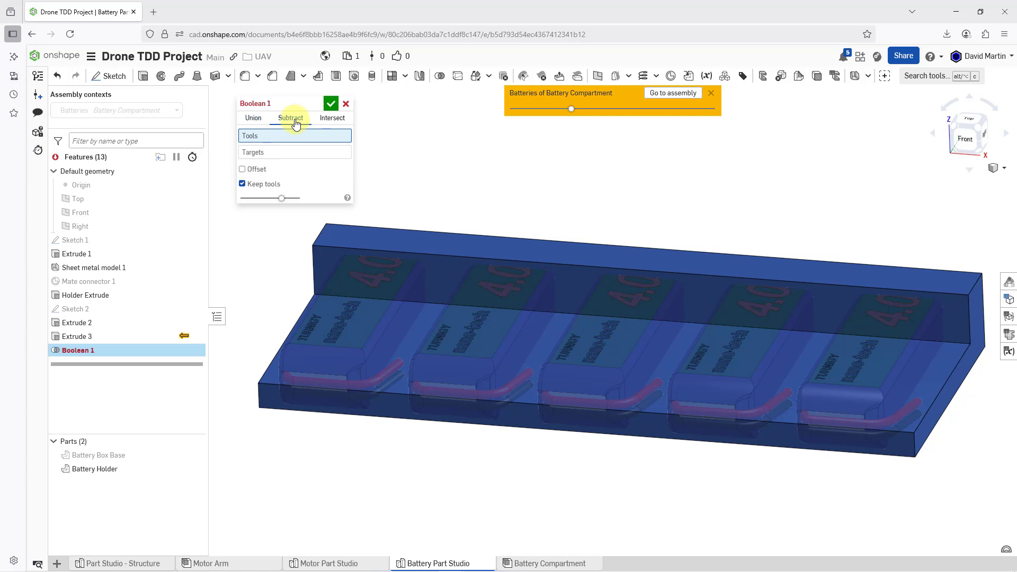
{"action": "mouse_move", "coordinate": [289, 142]}
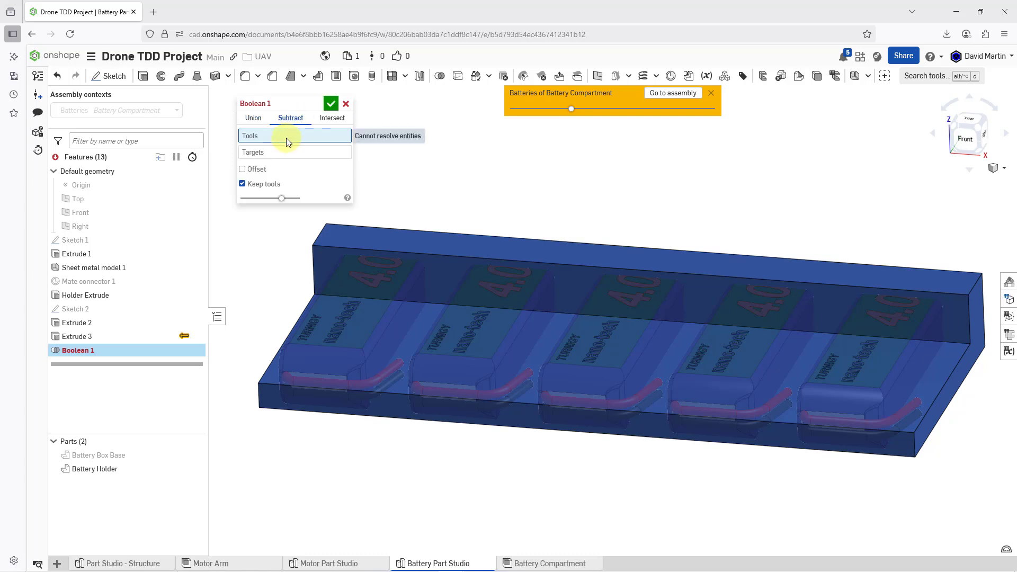
{"action": "mouse_move", "coordinate": [503, 112]}
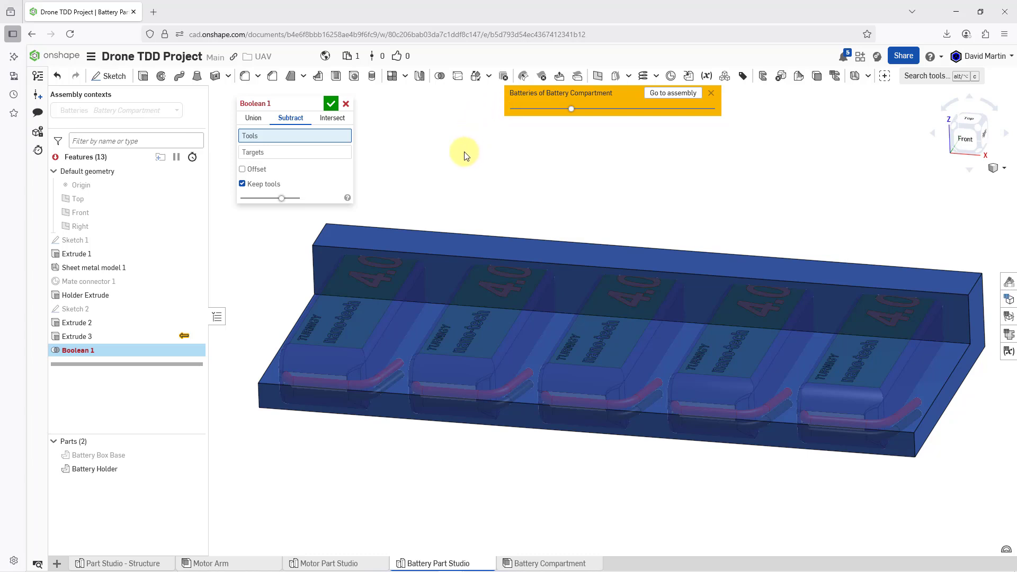
Step: Select the five batteries as tools and Battery Holder as target, with Keep tools on
{"action": "left_click", "coordinate": [473, 304]}
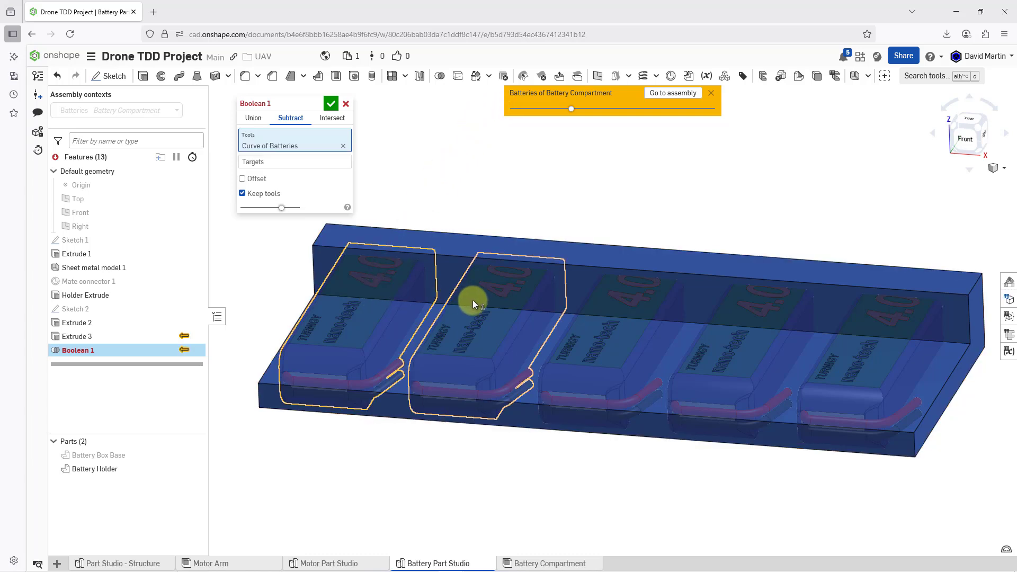
{"action": "left_click", "coordinate": [354, 305]}
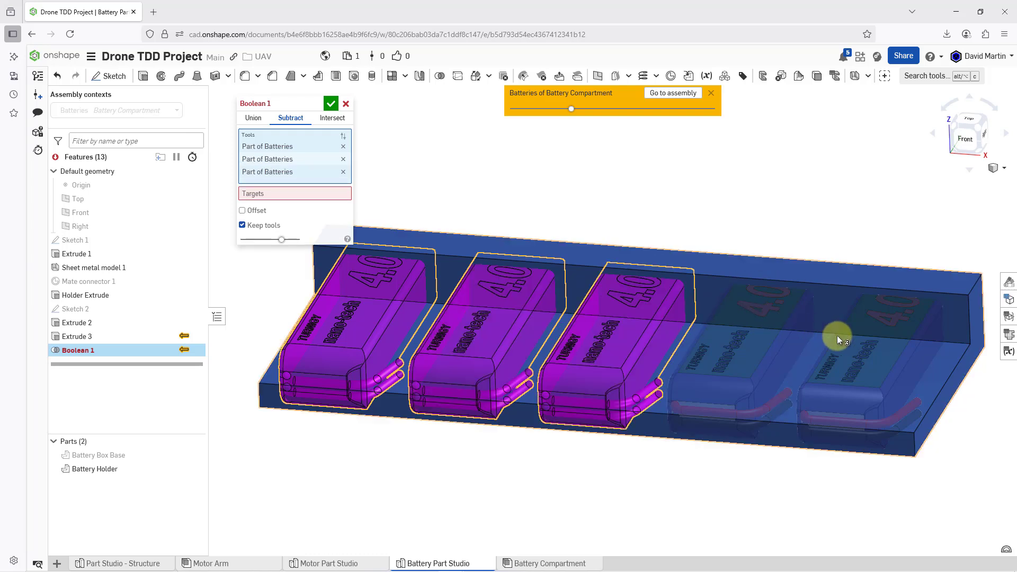
{"action": "left_click", "coordinate": [839, 338]}
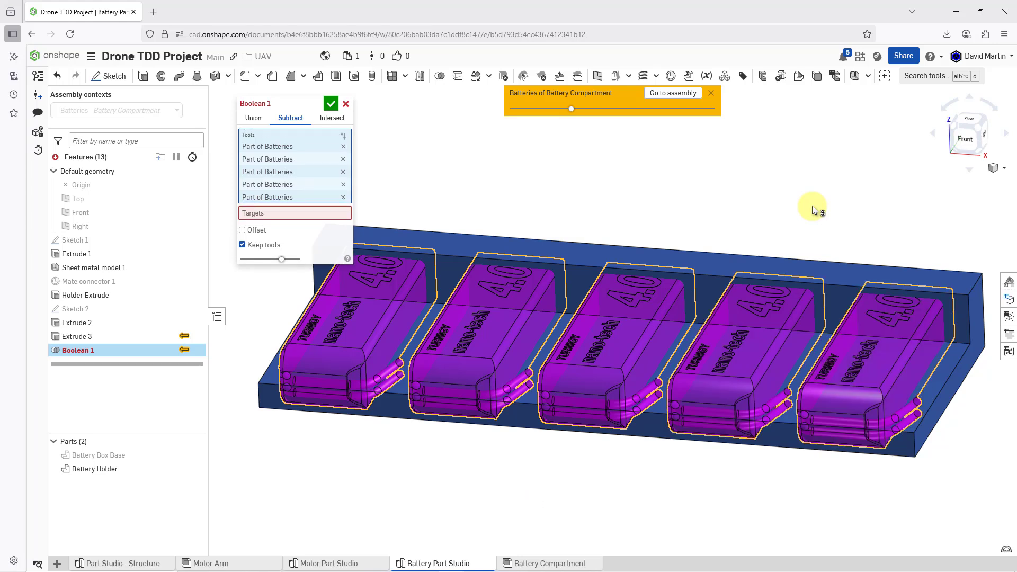
{"action": "mouse_move", "coordinate": [428, 156]}
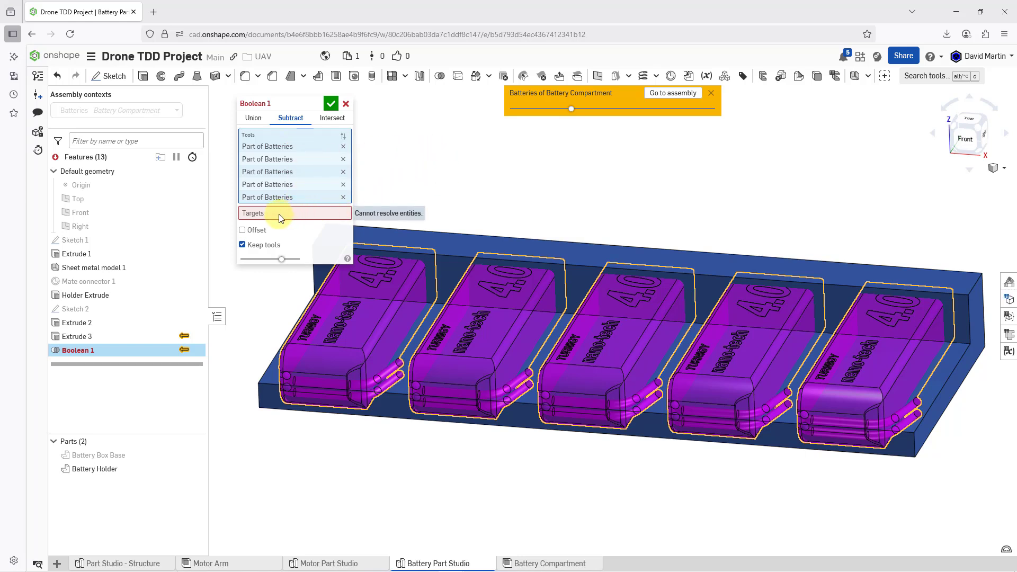
{"action": "mouse_move", "coordinate": [276, 217]}
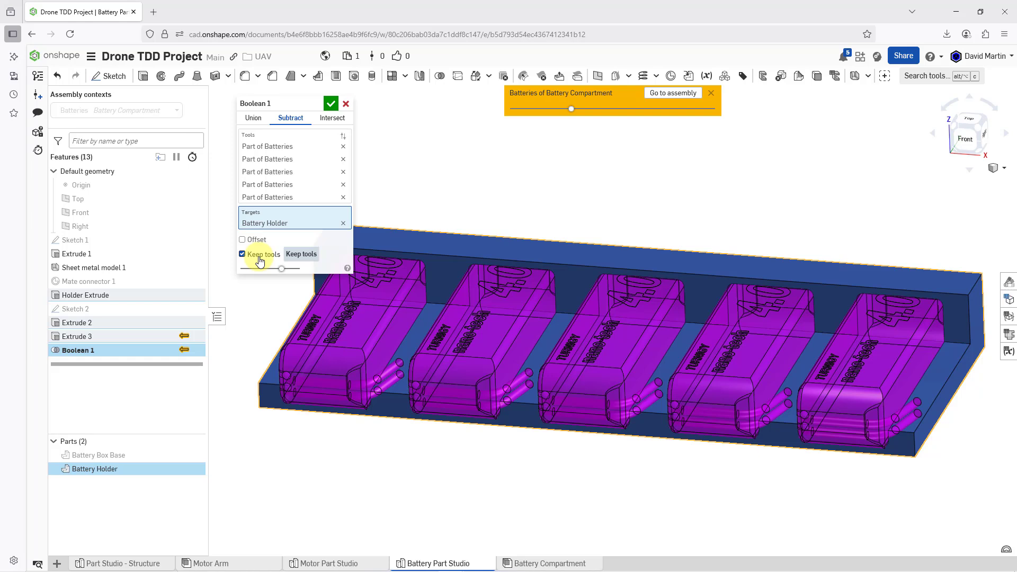
{"action": "left_click", "coordinate": [243, 254]}
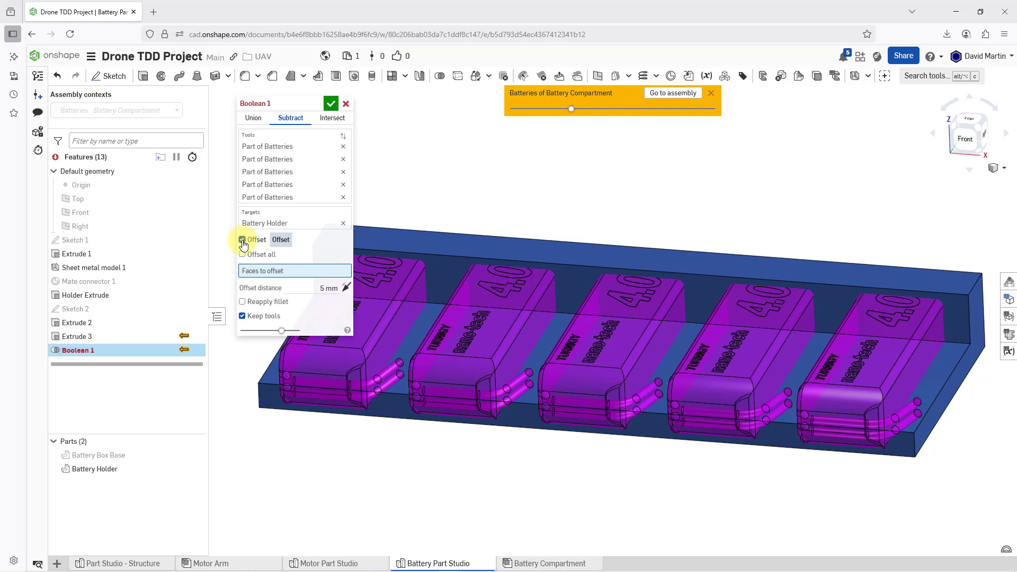
Step: Enable Offset and Offset all so every battery face is offset
{"action": "left_click", "coordinate": [243, 240]}
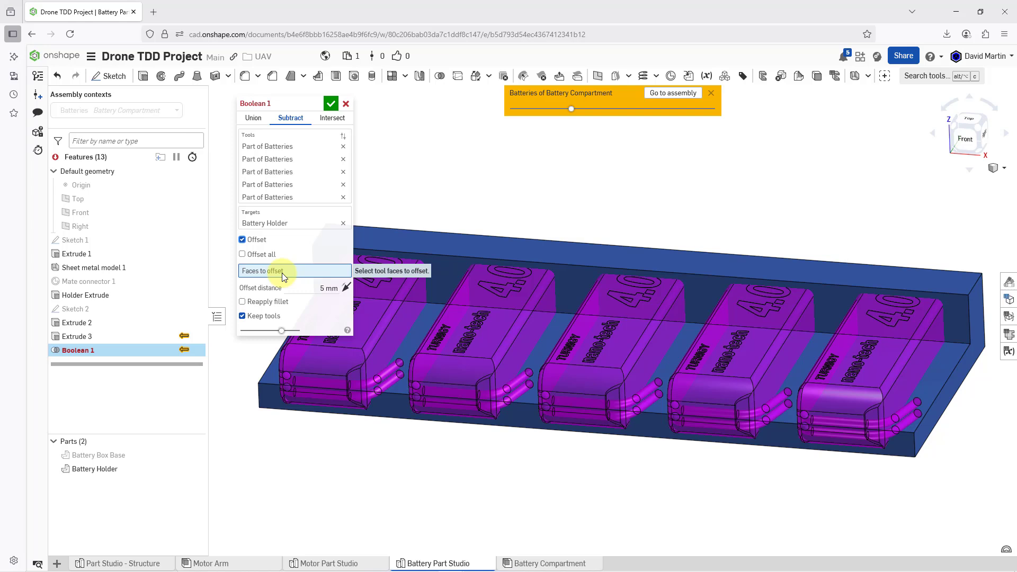
{"action": "mouse_move", "coordinate": [243, 254]}
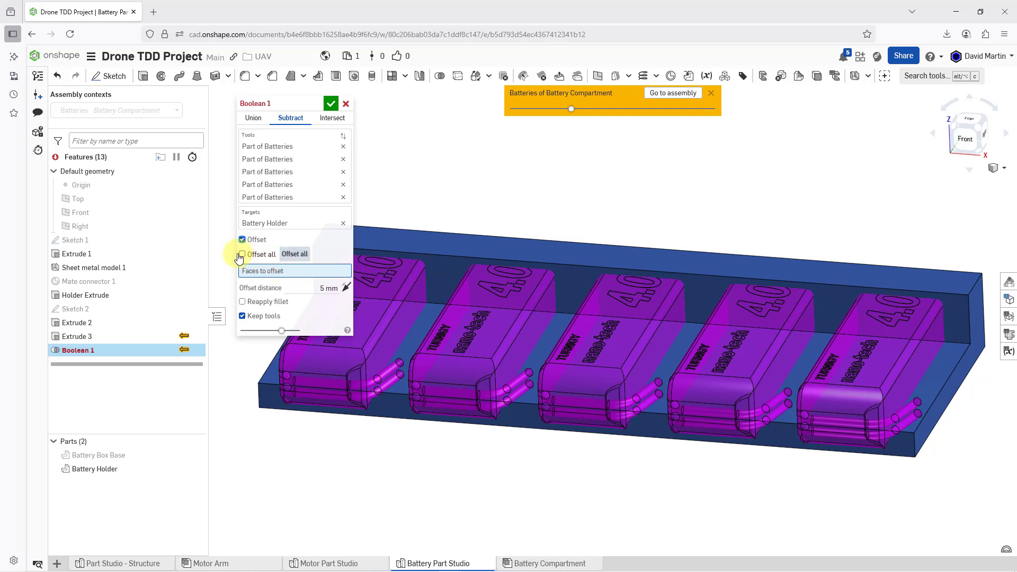
{"action": "left_click", "coordinate": [242, 254]}
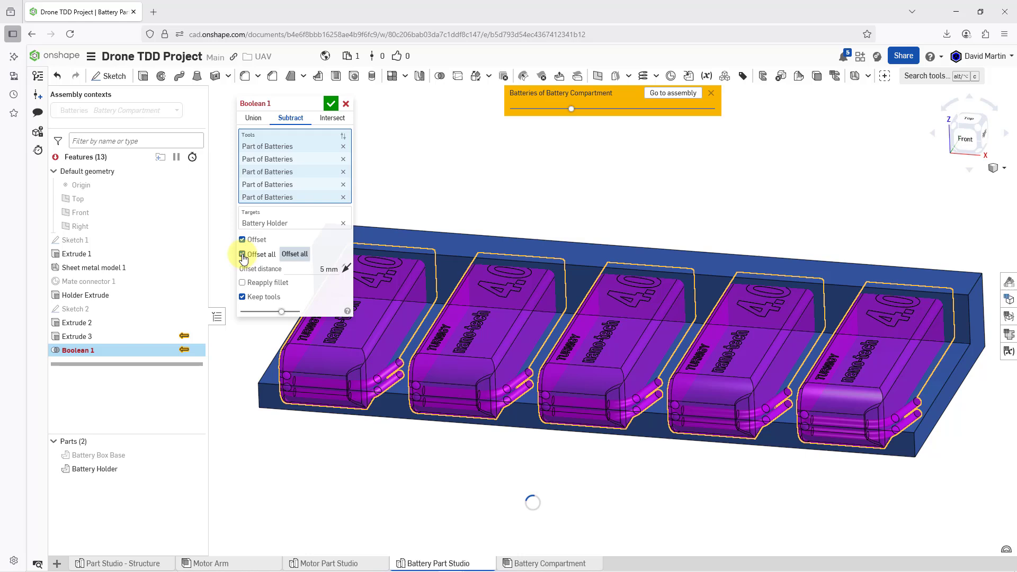
{"action": "left_click", "coordinate": [242, 254]}
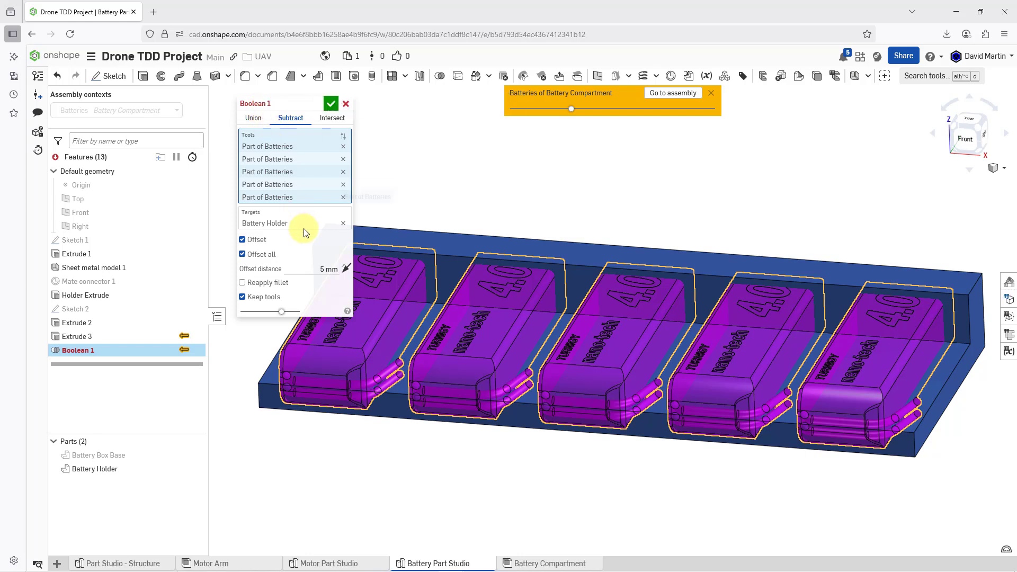
{"action": "mouse_move", "coordinate": [316, 268]}
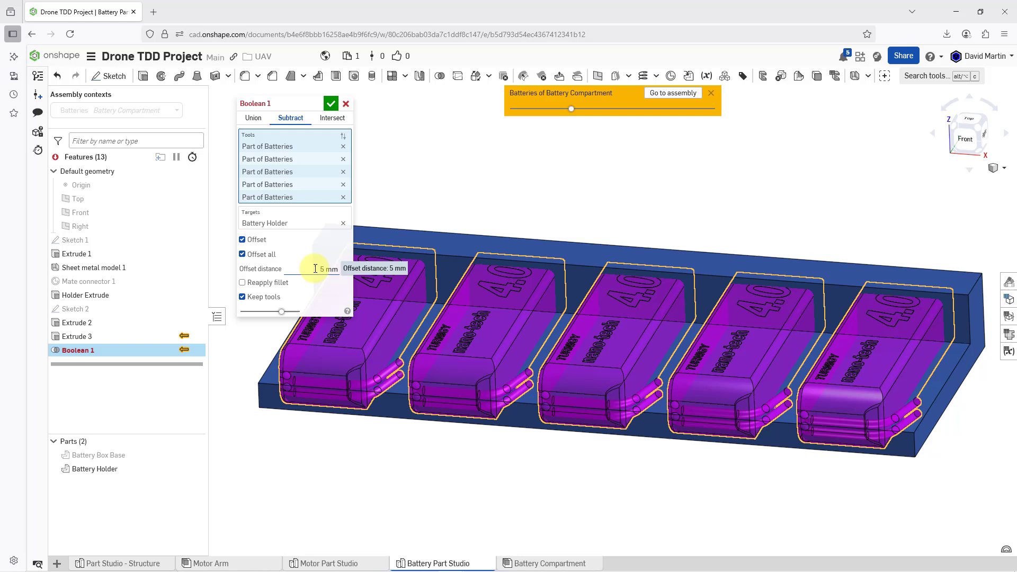
Step: Set the Boolean offset distance to 0.25 mm and accept the subtraction
{"action": "left_click", "coordinate": [329, 269]}
{"action": "type", "text": "0.25"}
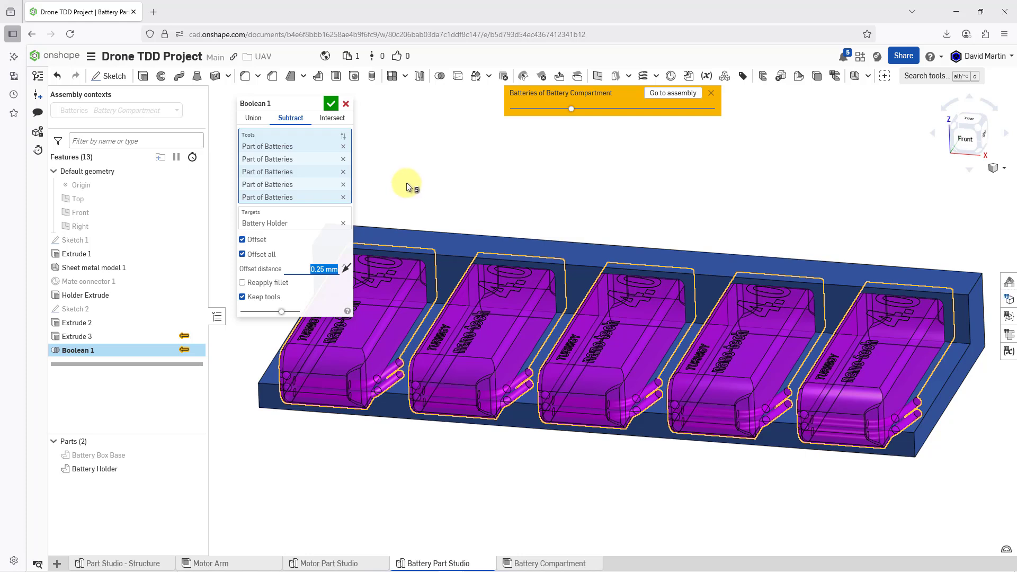
{"action": "mouse_move", "coordinate": [451, 151]}
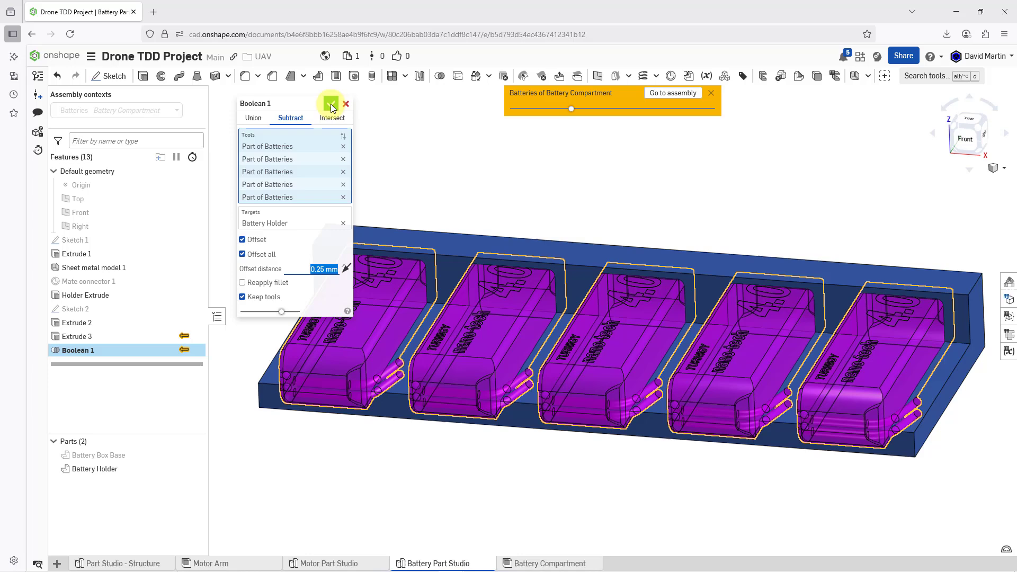
{"action": "left_click", "coordinate": [331, 104]}
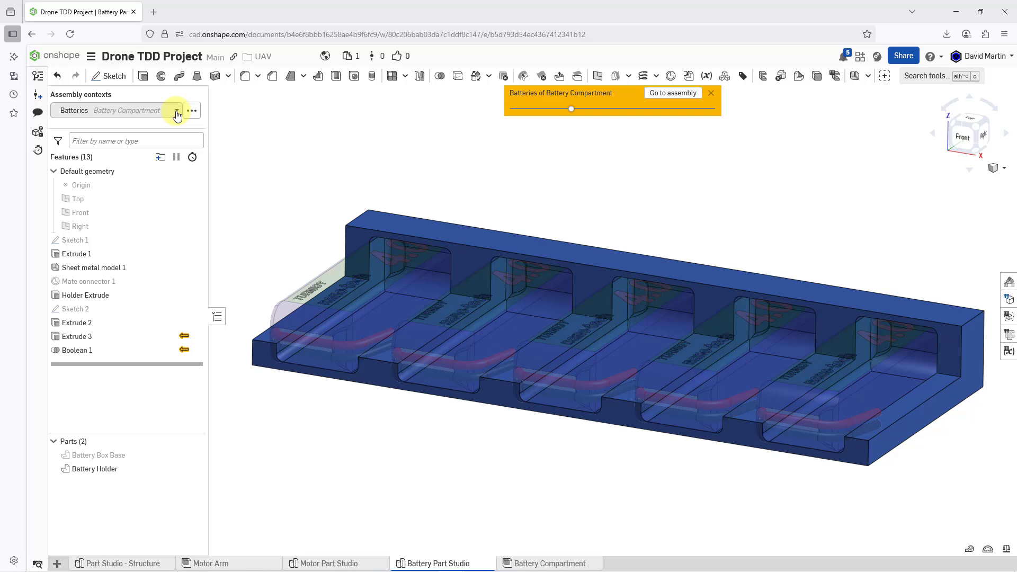
Step: Set the assembly context dropdown to None
{"action": "left_click", "coordinate": [176, 111]}
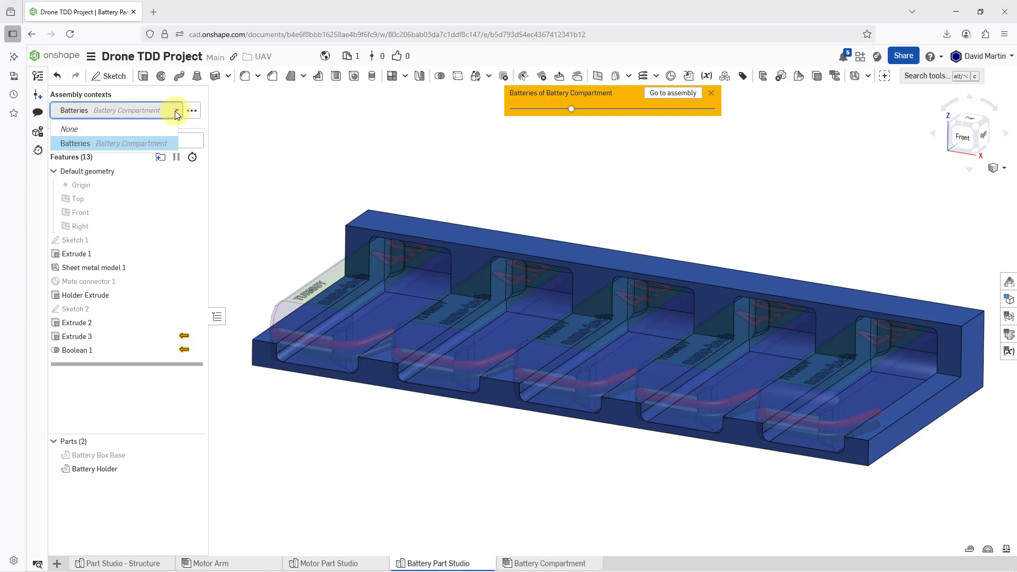
{"action": "left_click", "coordinate": [69, 128]}
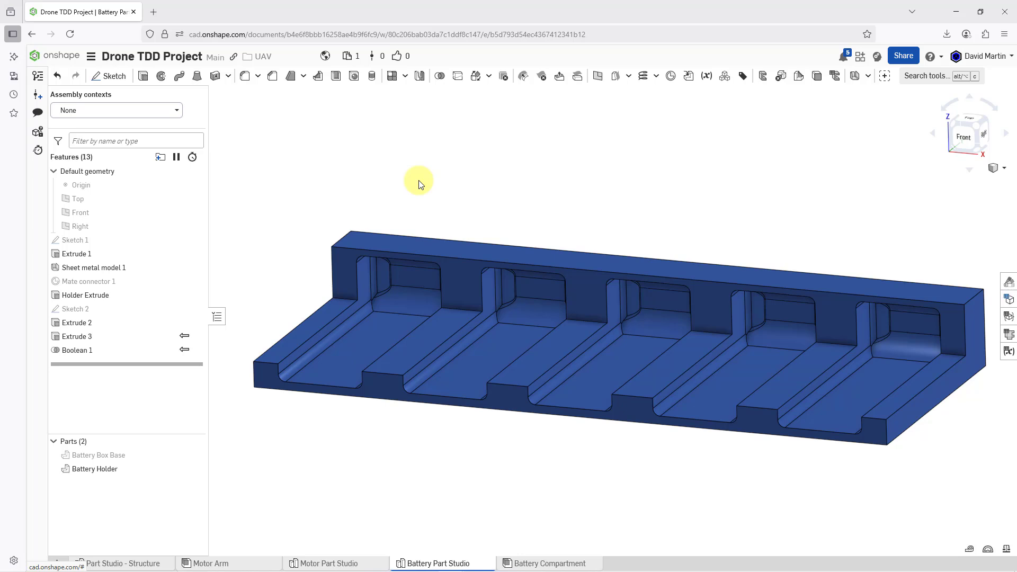
{"action": "mouse_move", "coordinate": [437, 470]}
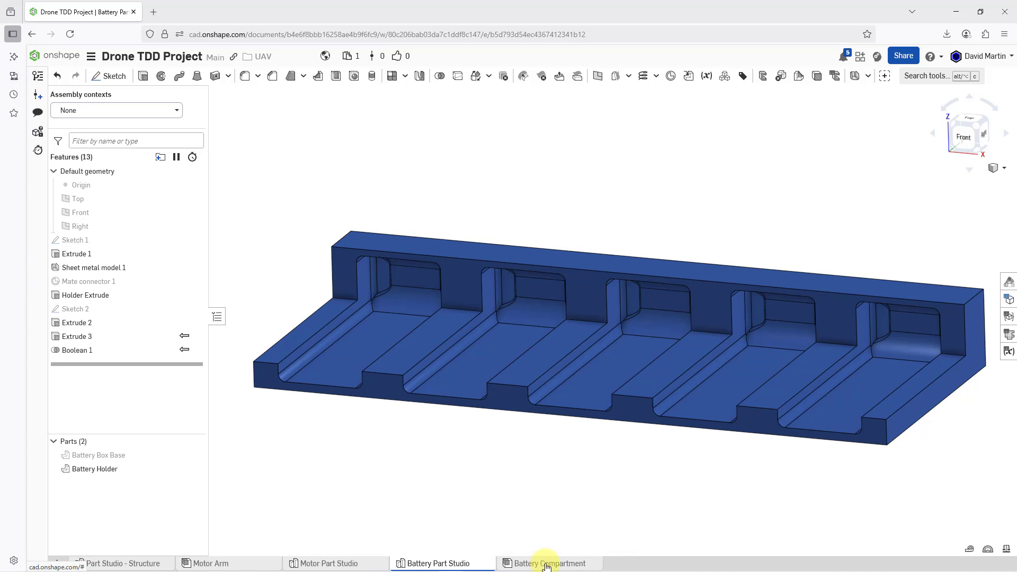
Step: Switch to the Battery Compartment assembly and start a section view
{"action": "left_click", "coordinate": [550, 563]}
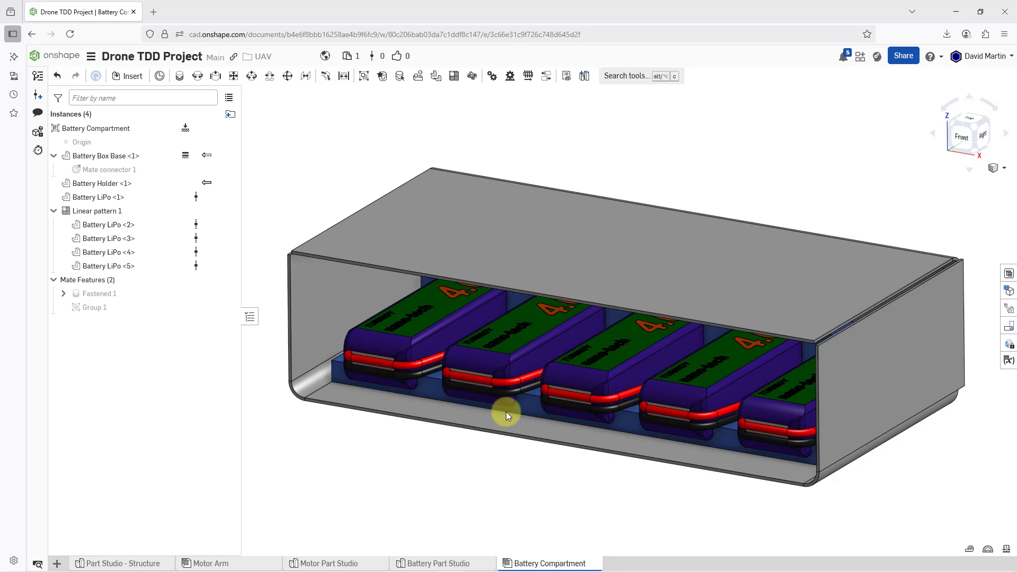
{"action": "left_click", "coordinate": [516, 405]}
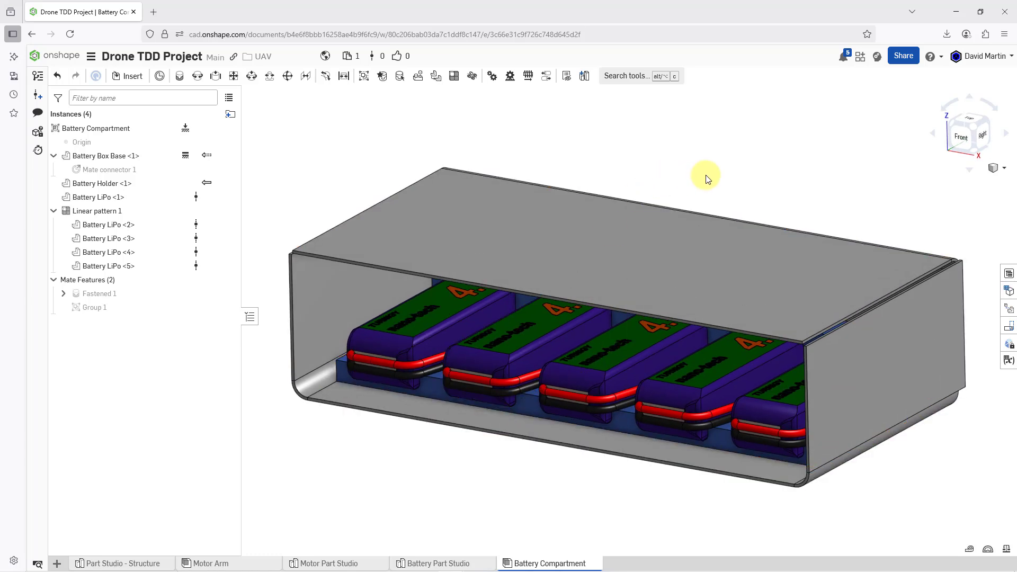
{"action": "mouse_move", "coordinate": [1003, 170]}
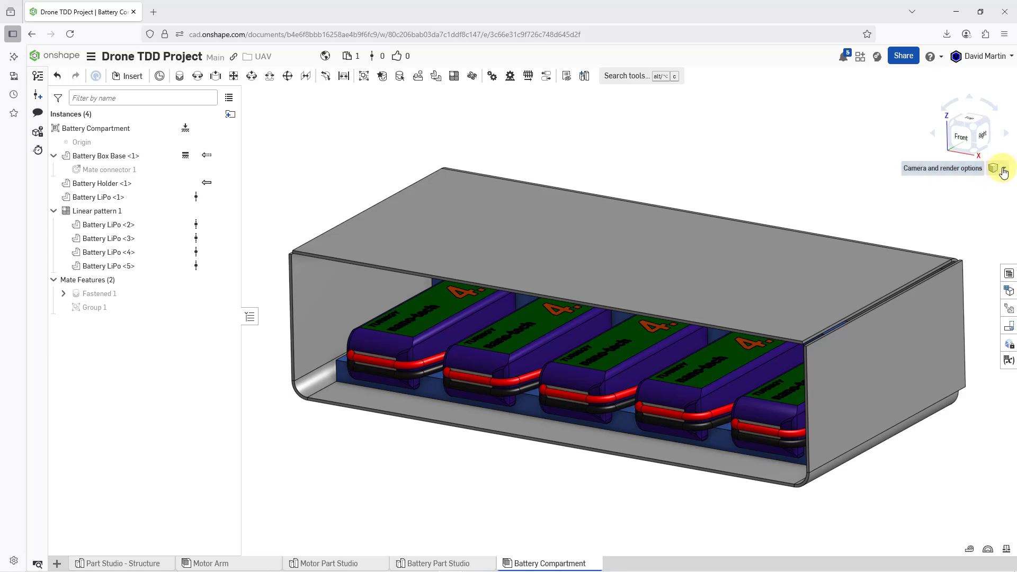
{"action": "left_click", "coordinate": [1003, 171]}
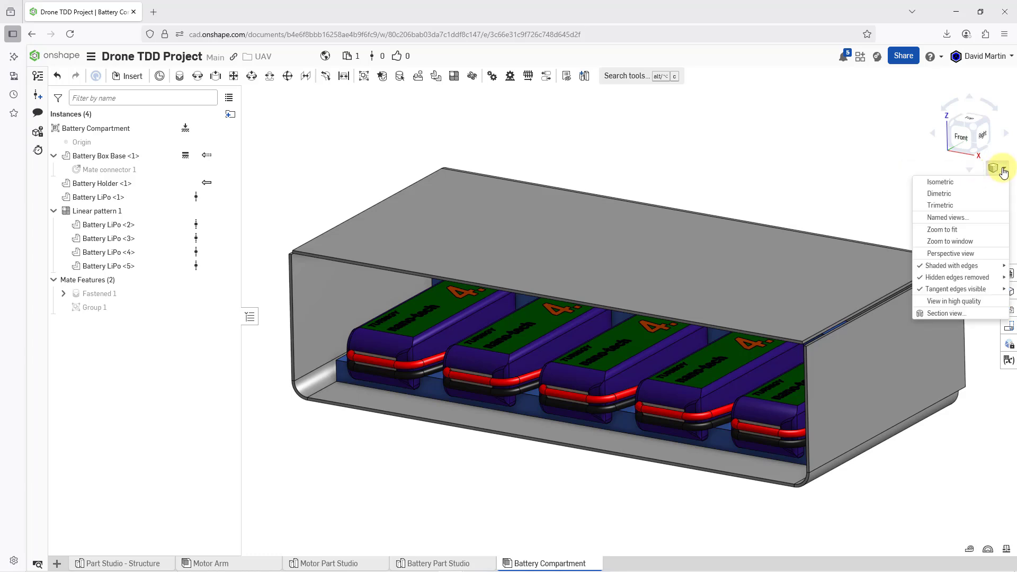
{"action": "mouse_move", "coordinate": [946, 313]}
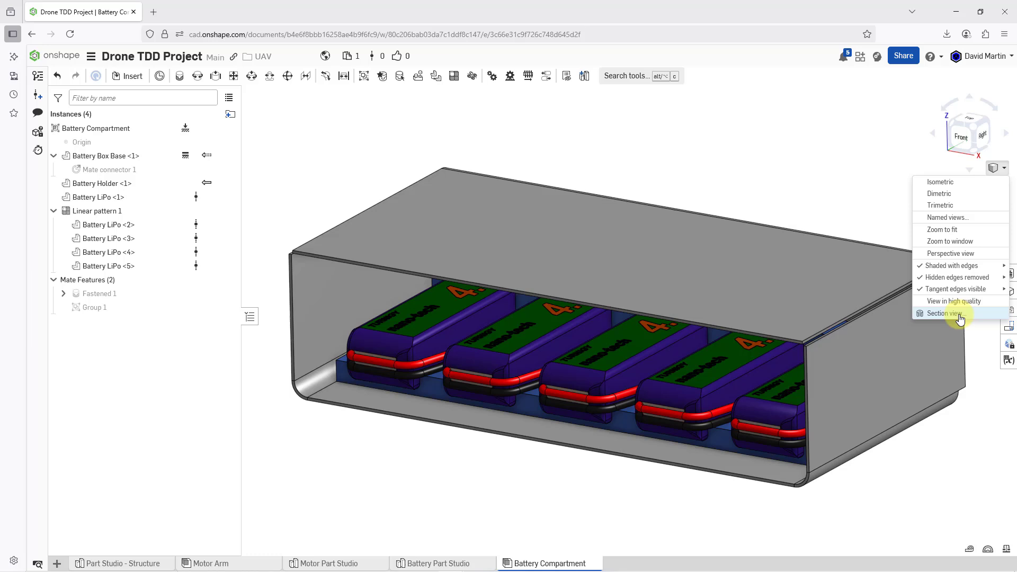
{"action": "left_click", "coordinate": [942, 313]}
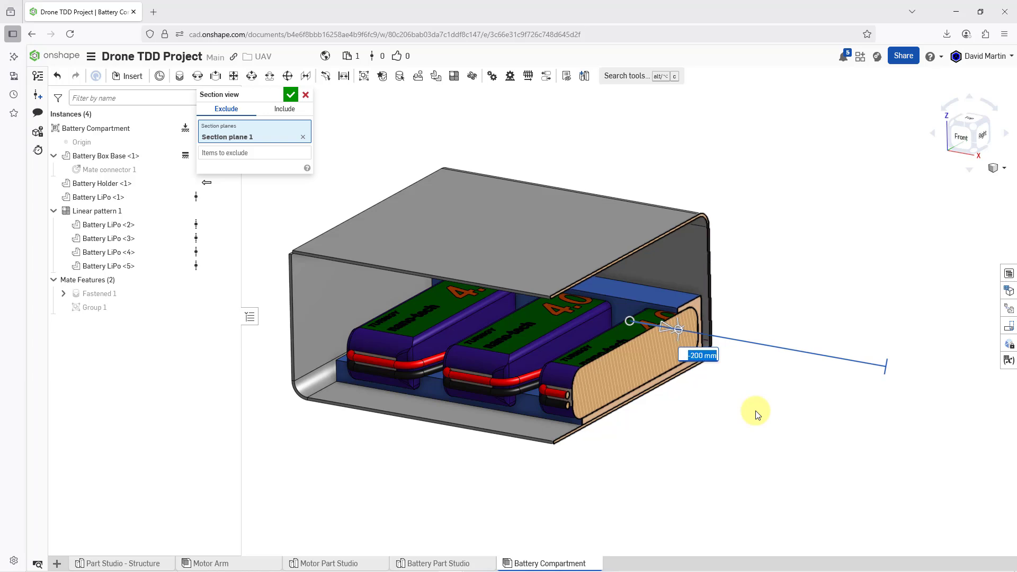
{"action": "mouse_move", "coordinate": [635, 117]}
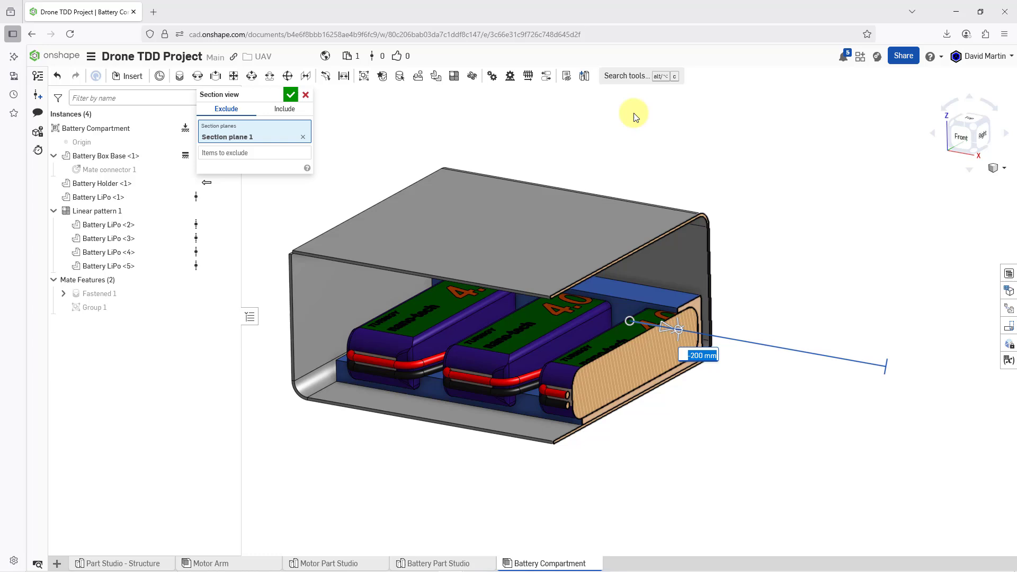
{"action": "mouse_move", "coordinate": [356, 110]}
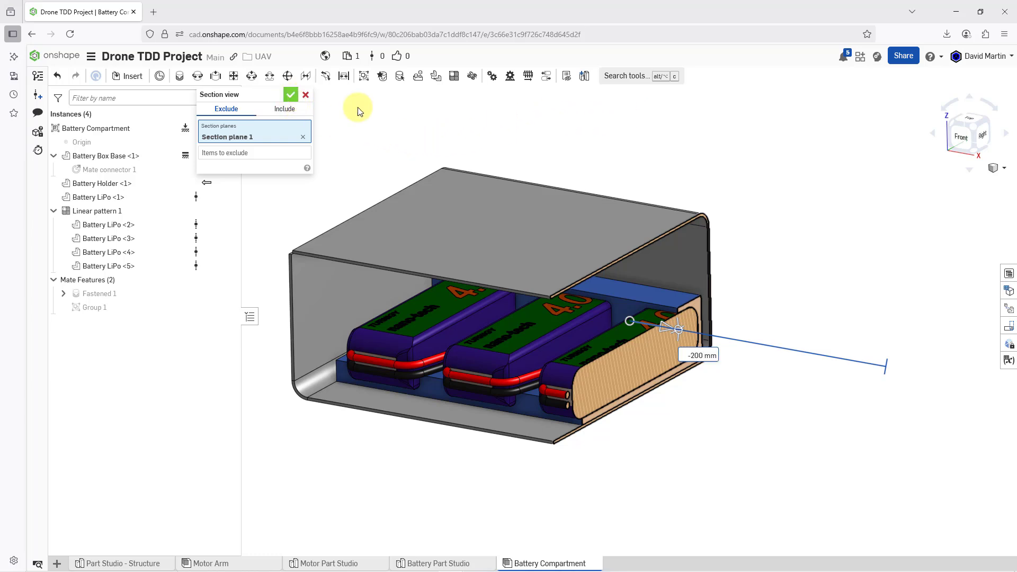
Step: Apply Section plane 1 at -200 mm offset
{"action": "left_click", "coordinate": [291, 95]}
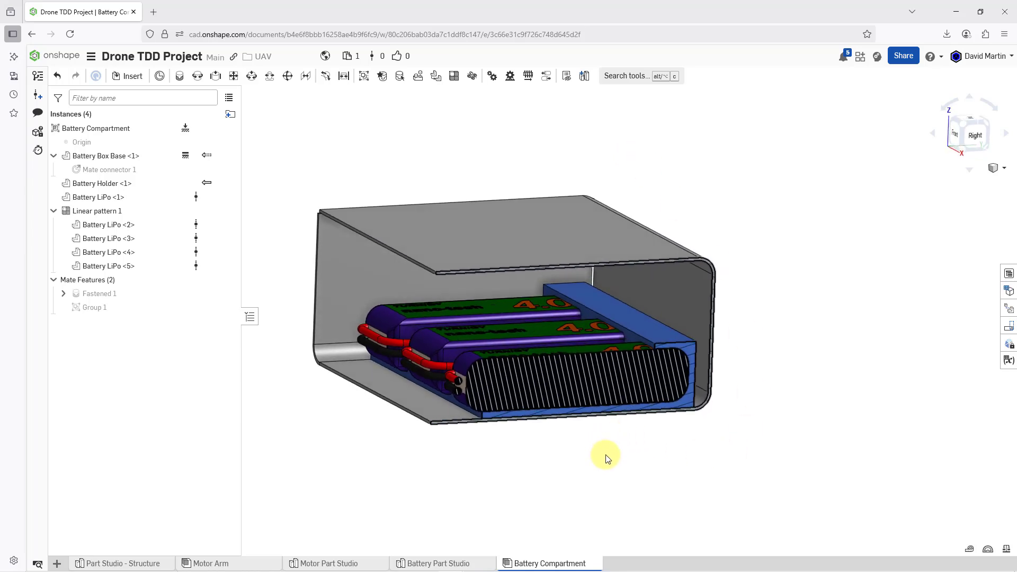
{"action": "mouse_move", "coordinate": [783, 379]}
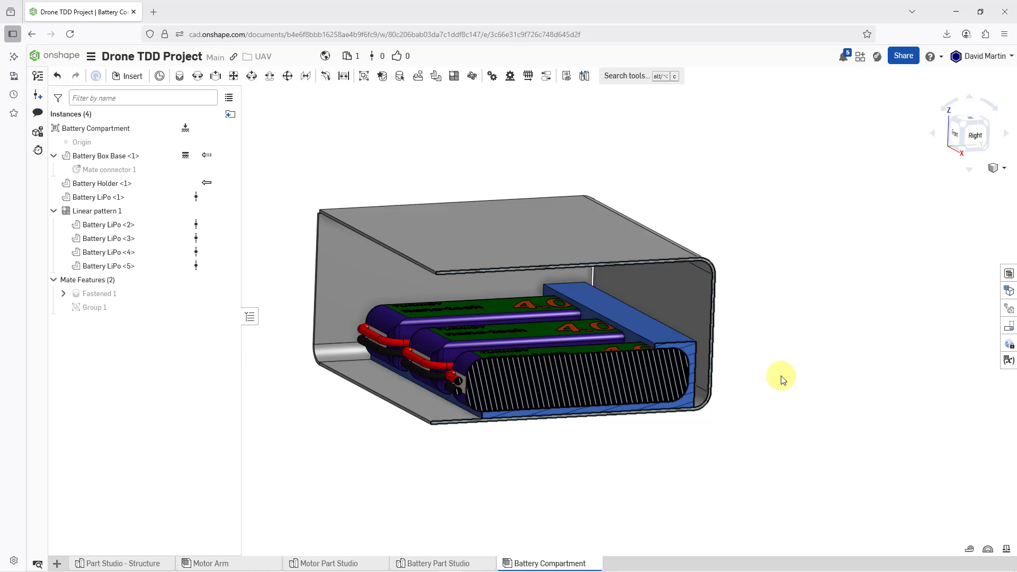
{"action": "mouse_move", "coordinate": [1005, 168]}
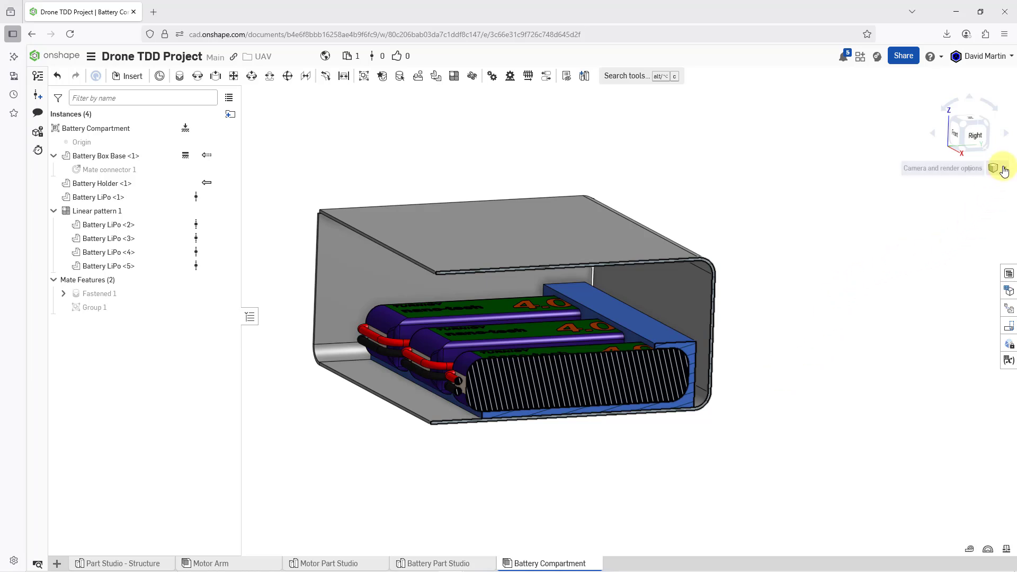
Step: Turn off the section view from the Camera and render options menu
{"action": "left_click", "coordinate": [998, 168]}
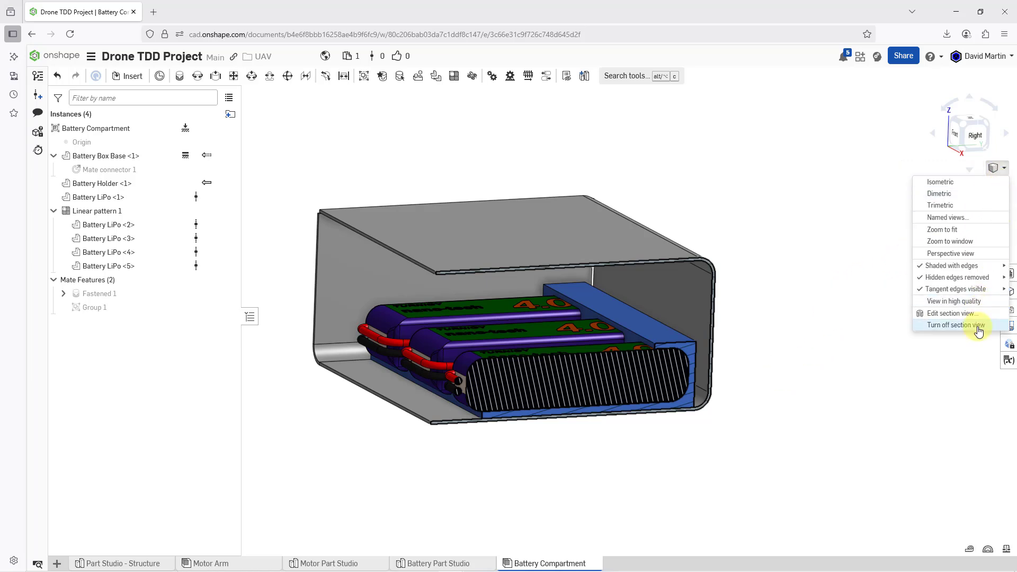
{"action": "left_click", "coordinate": [957, 325]}
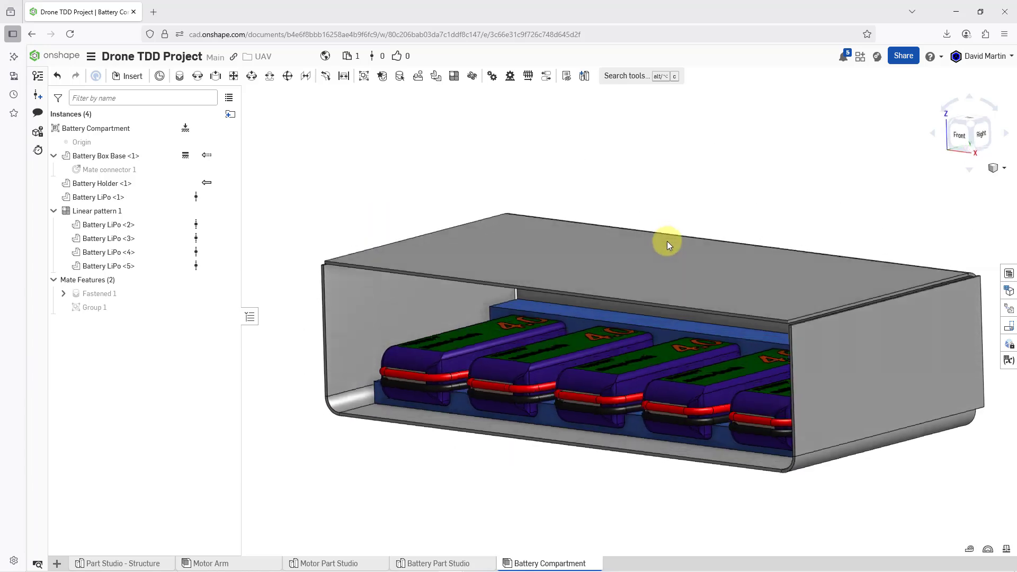